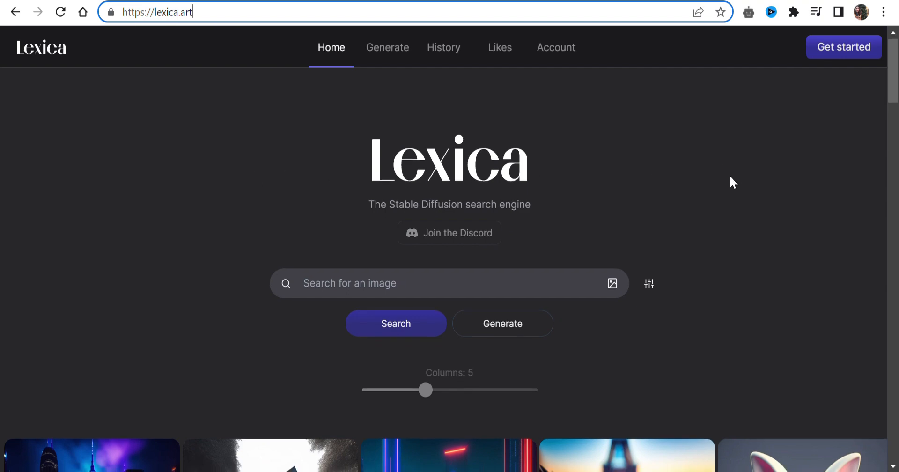
Step: Open the New year's eve Toronto image from the gallery and copy its prompt
scroll(down, 3)
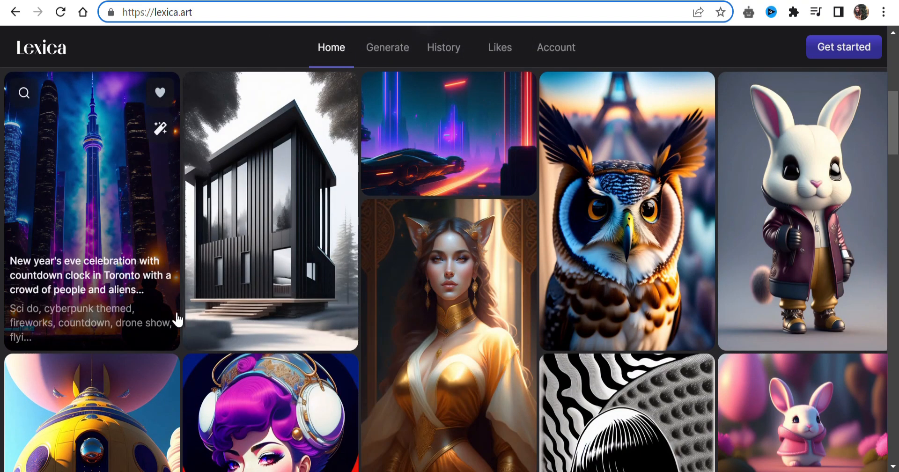
click(92, 213)
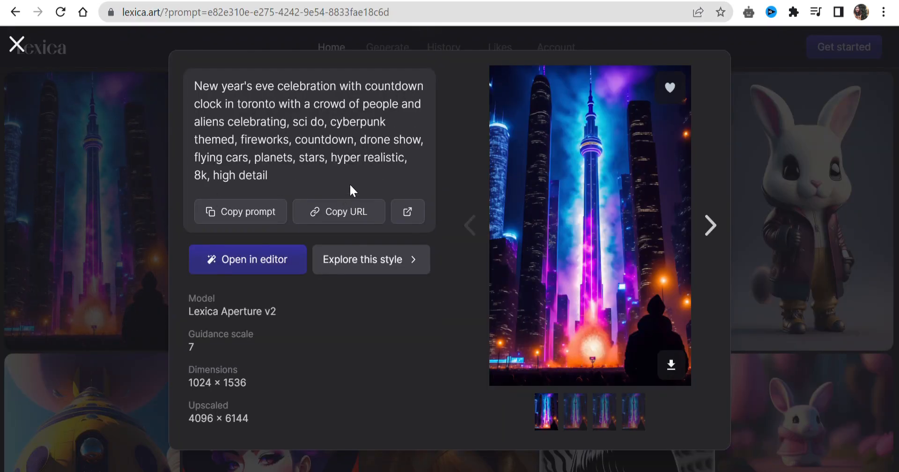
click(240, 212)
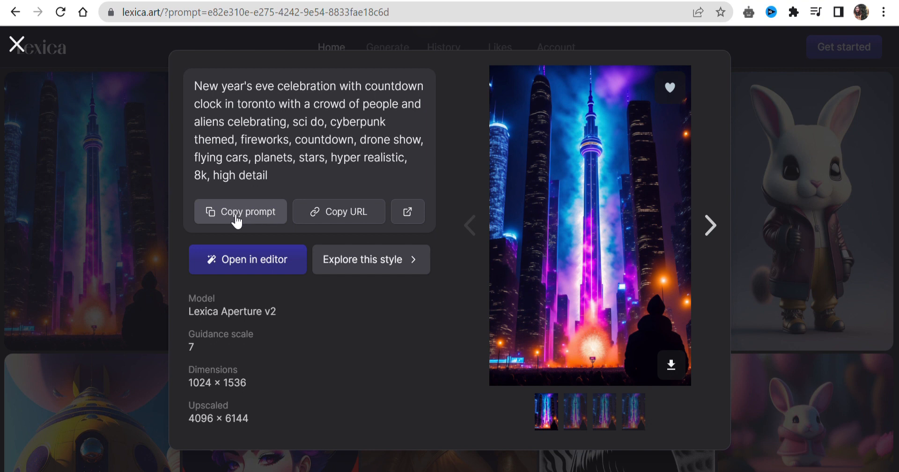
mouse_move(671, 365)
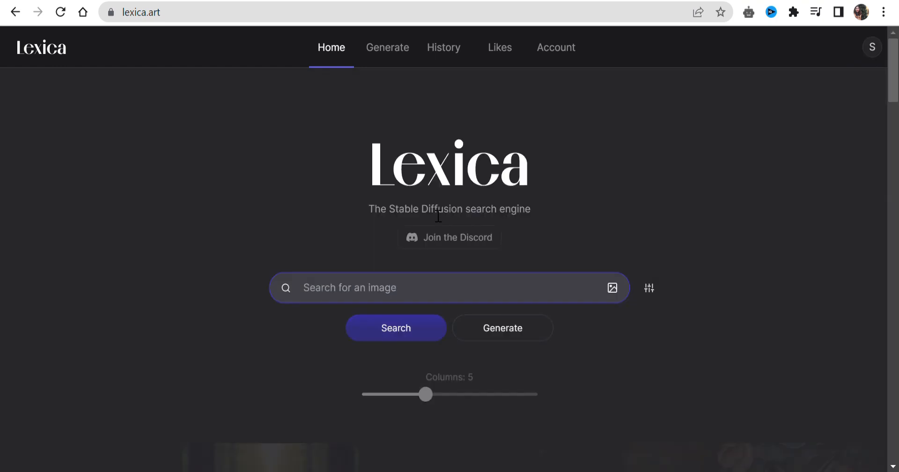
Step: On the Generate page, enter the human-robotic cyberpunk woman prompt with negative prompt 'text'
click(503, 327)
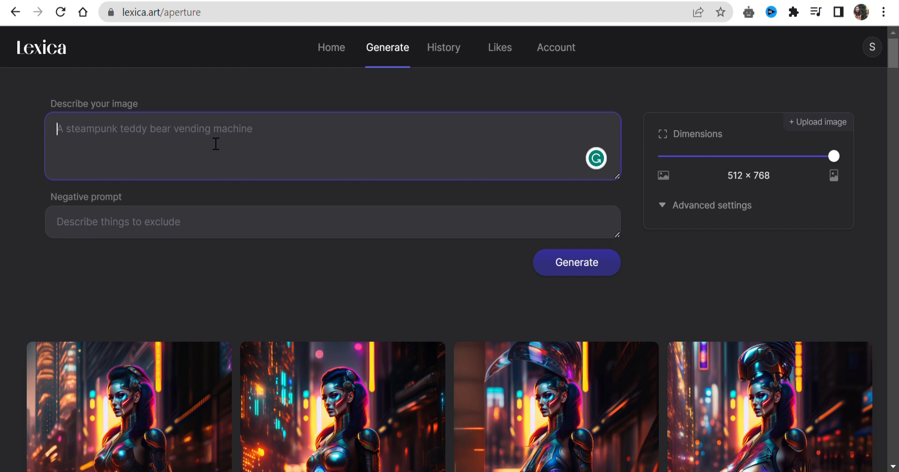
text(a beautiful human-robotic woman, cyberpunk, beautiful powerful, glowing, have a metallic sheen to her skin centered, symmetry, intricate volumetric lighting, beautiful, sharp focus, ultra-detailed)
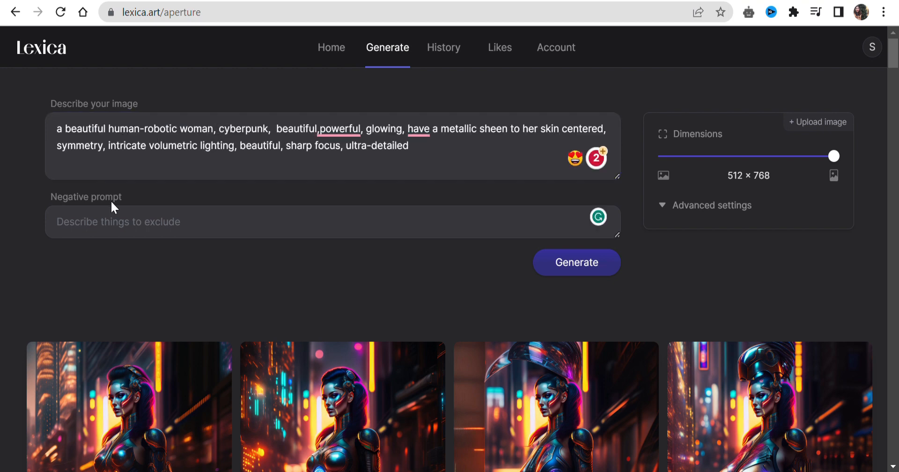
text(text)
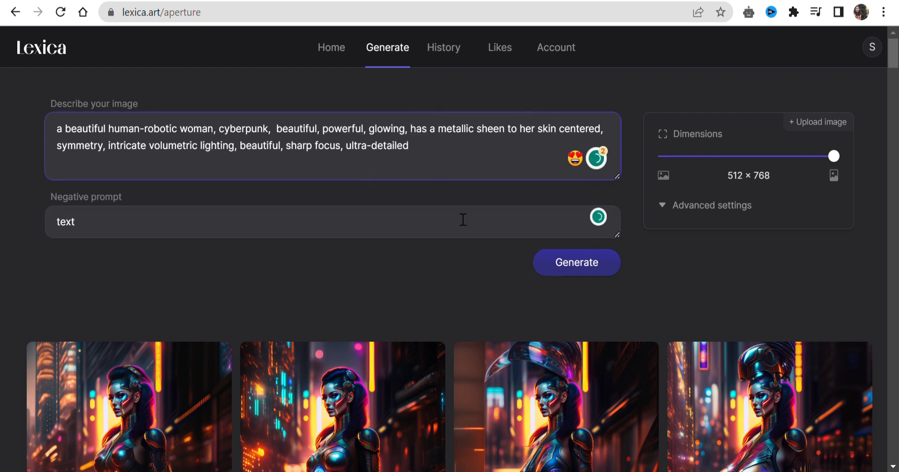
mouse_move(752, 182)
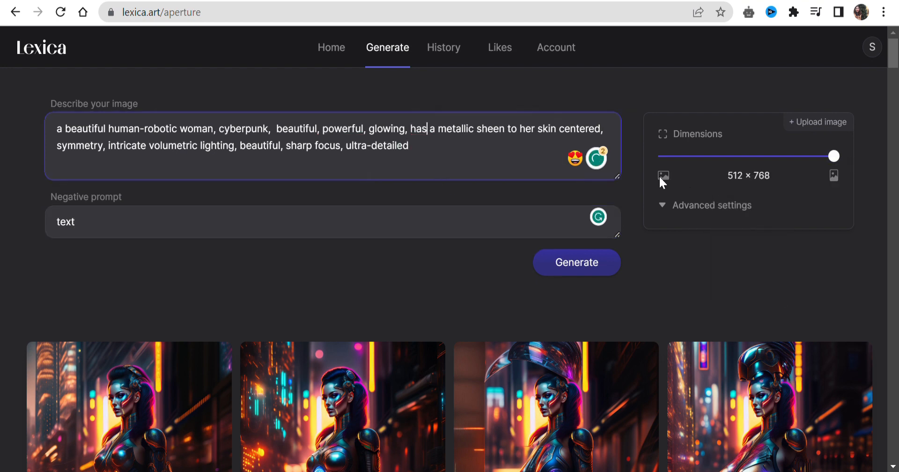
Step: Set the image dimensions to landscape 768 × 512, checking Advanced settings briefly
drag(833, 155, 664, 155)
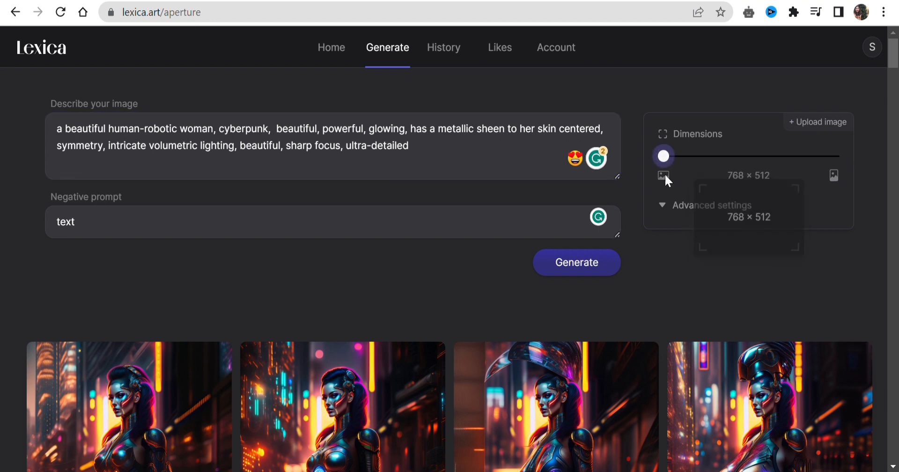
click(712, 205)
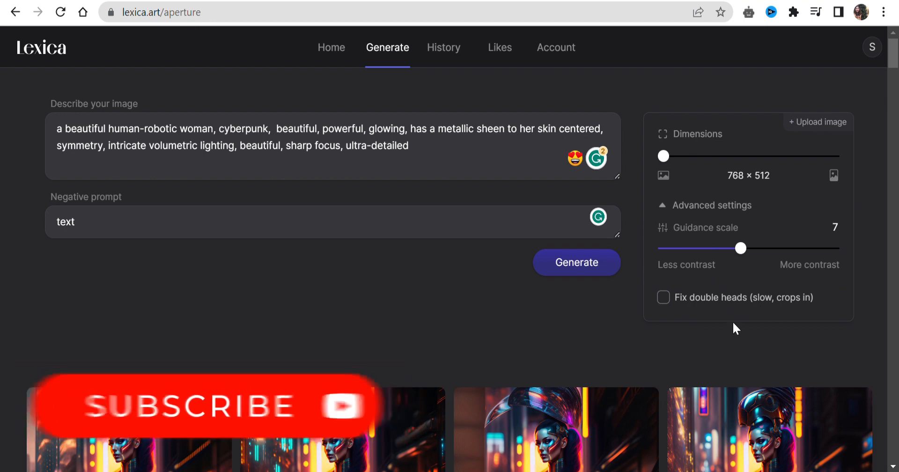
mouse_move(668, 218)
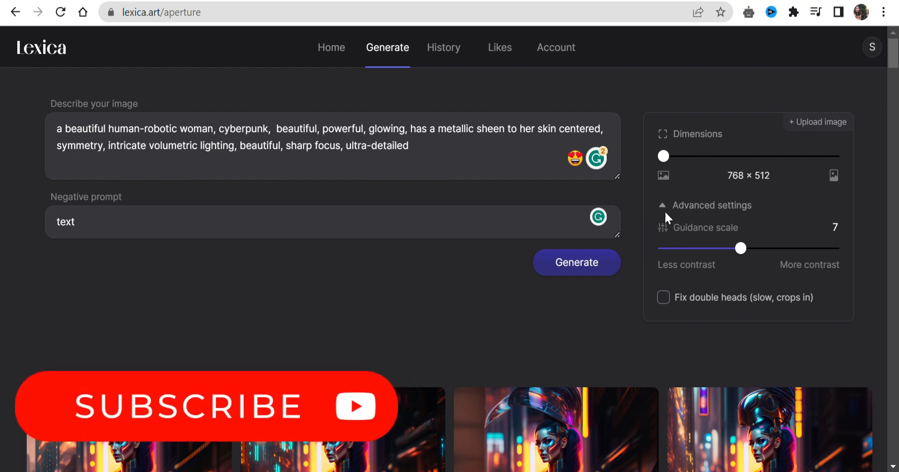
click(713, 206)
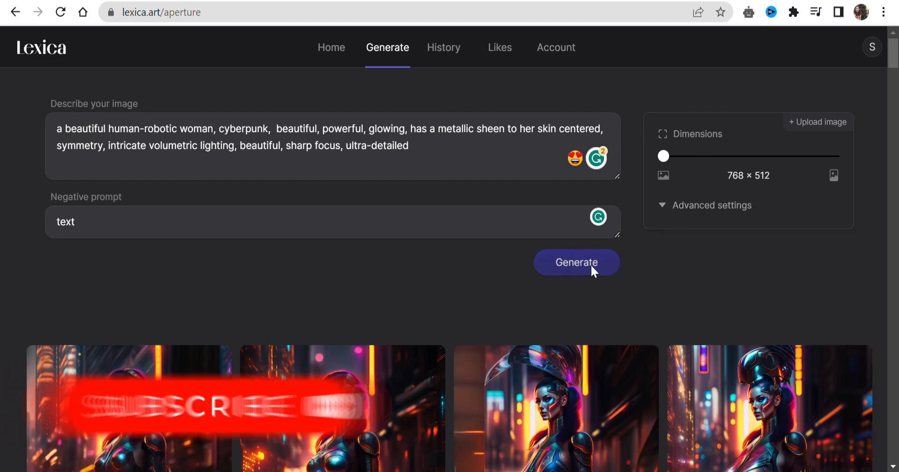
Step: Generate four cyberpunk robotic woman images and scroll to the results
click(575, 263)
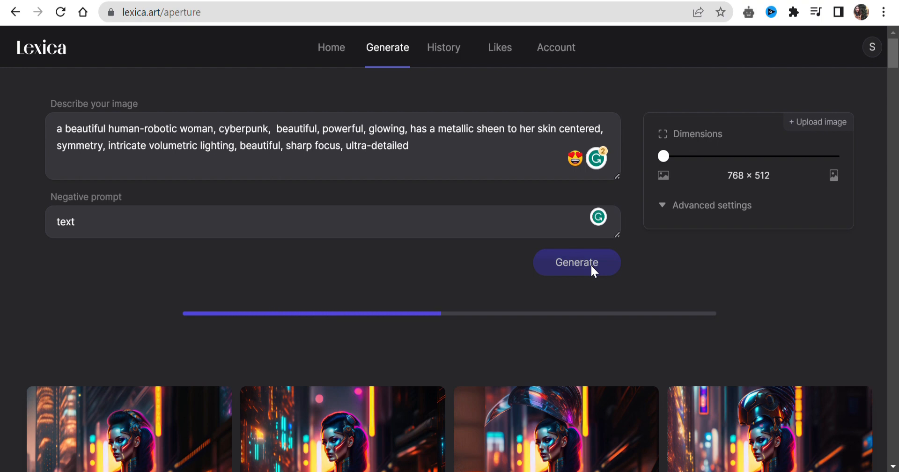
mouse_move(578, 293)
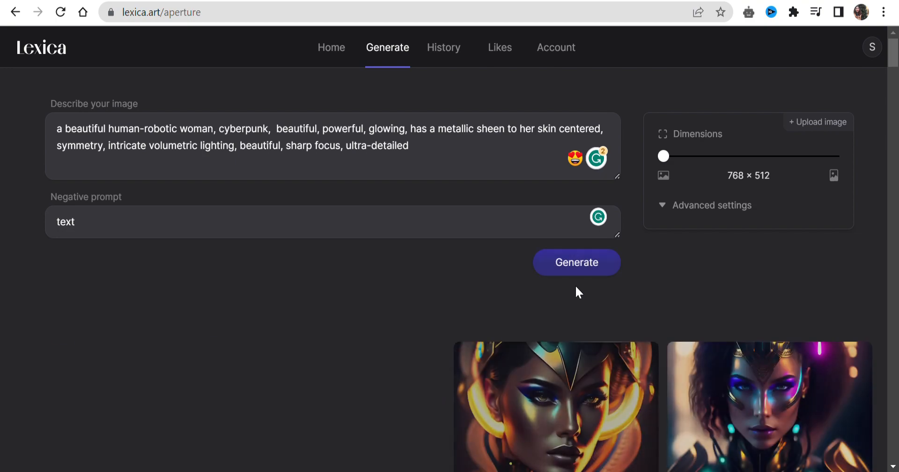
scroll(down, 3)
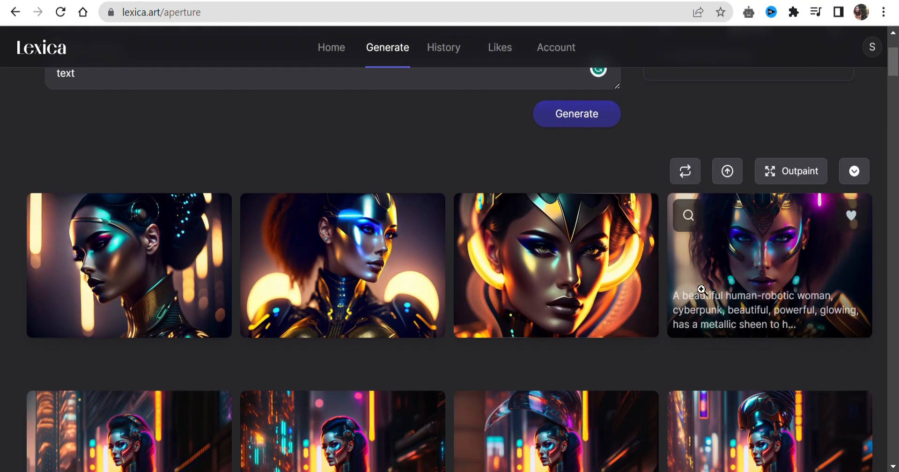
mouse_move(784, 281)
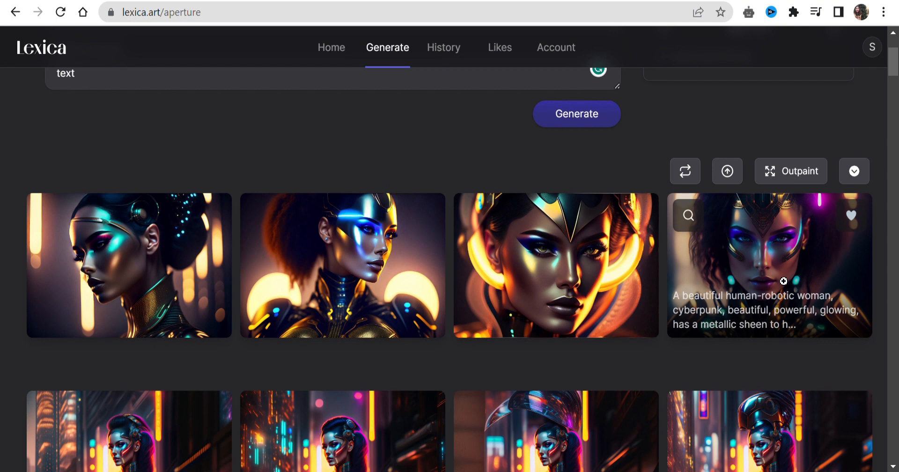
mouse_move(793, 288)
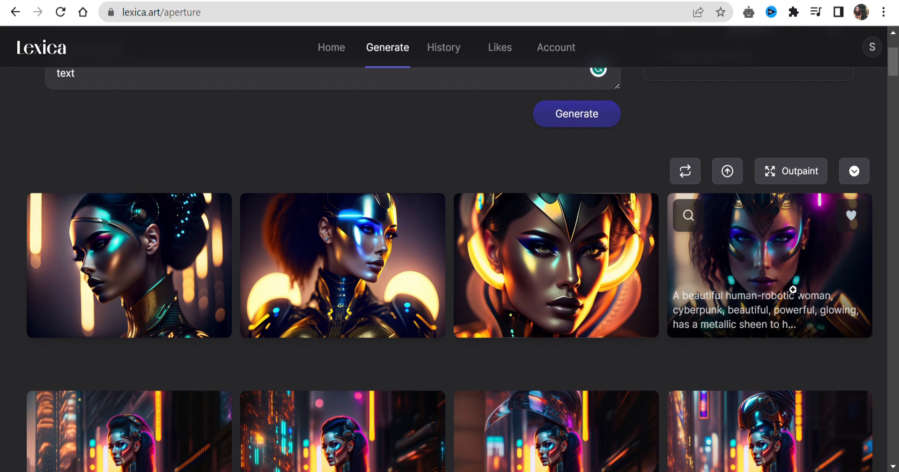
Step: Show the extra actions menu for the generated portrait set
click(853, 171)
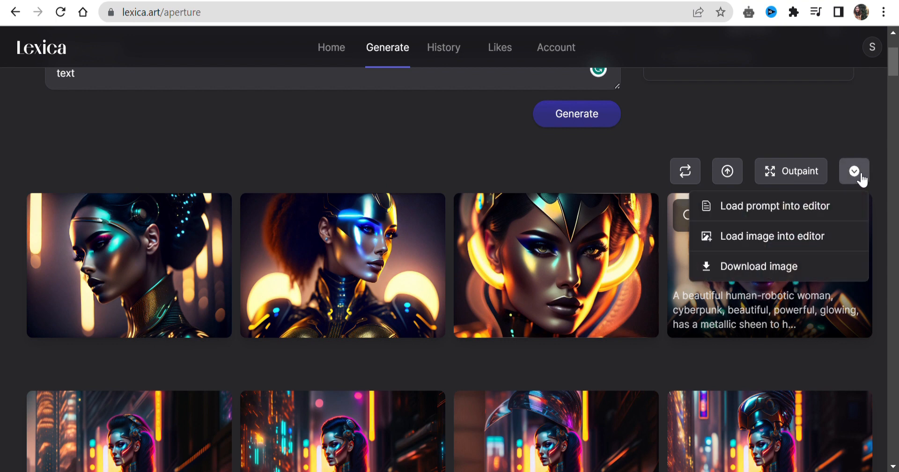
mouse_move(806, 205)
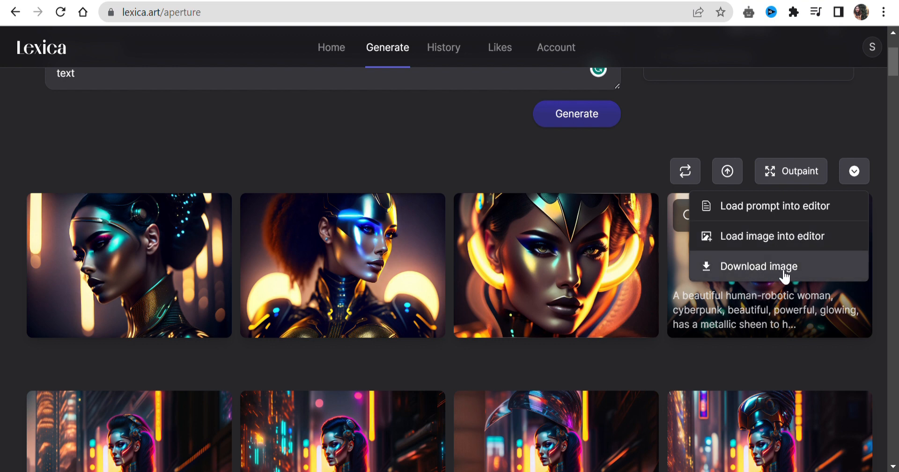
mouse_move(703, 234)
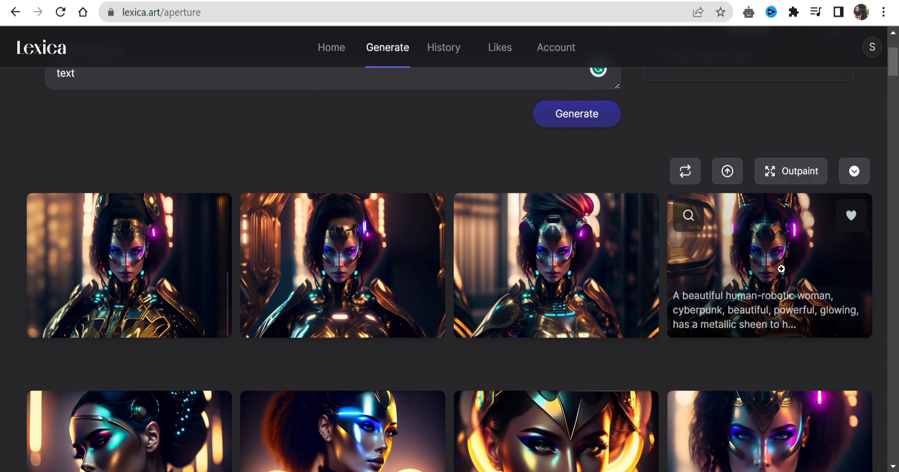
mouse_move(728, 170)
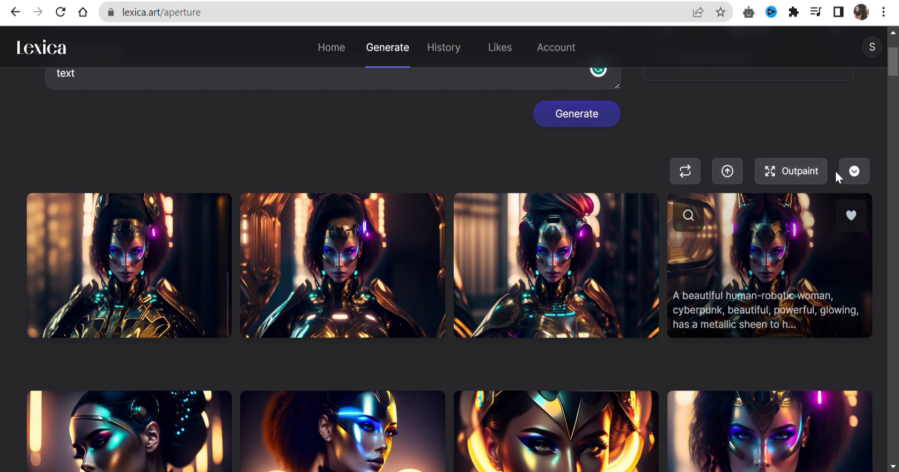
Step: Upscale the gold-armoured robotic woman image and download it as a JPG
click(576, 114)
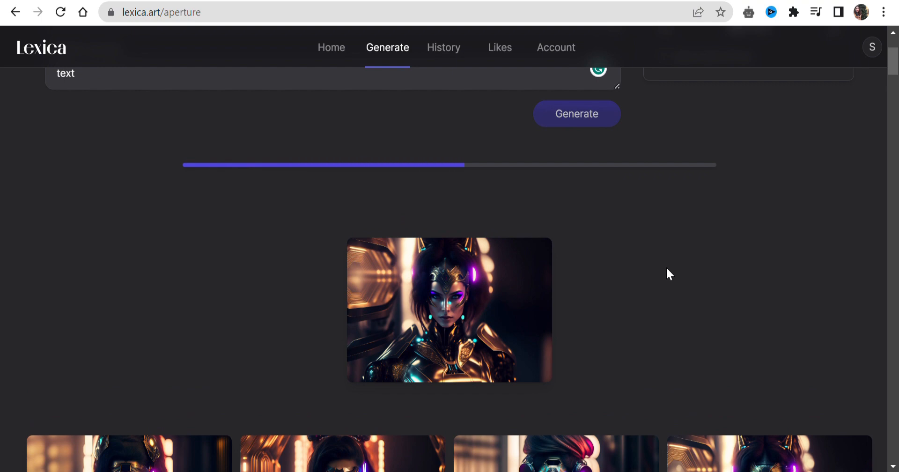
scroll(down, 3)
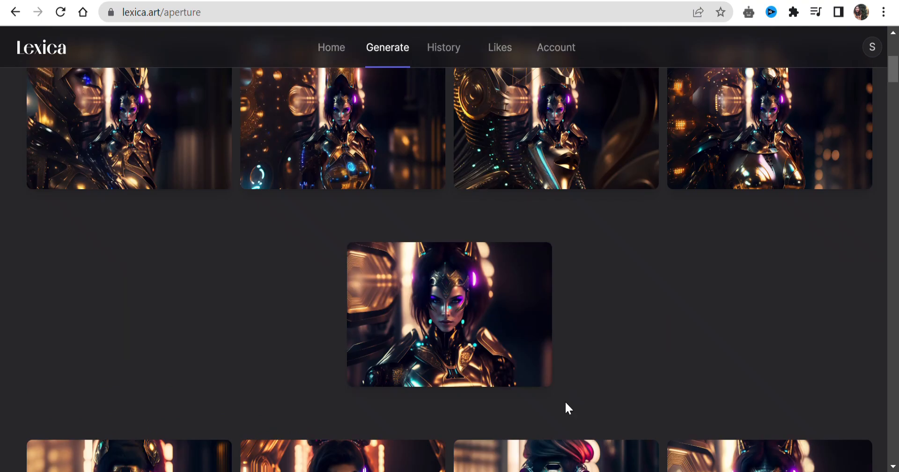
click(533, 146)
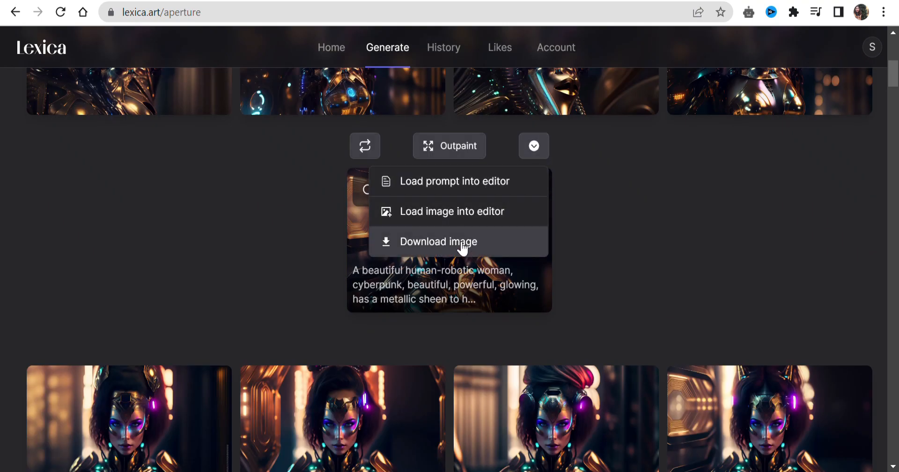
click(438, 242)
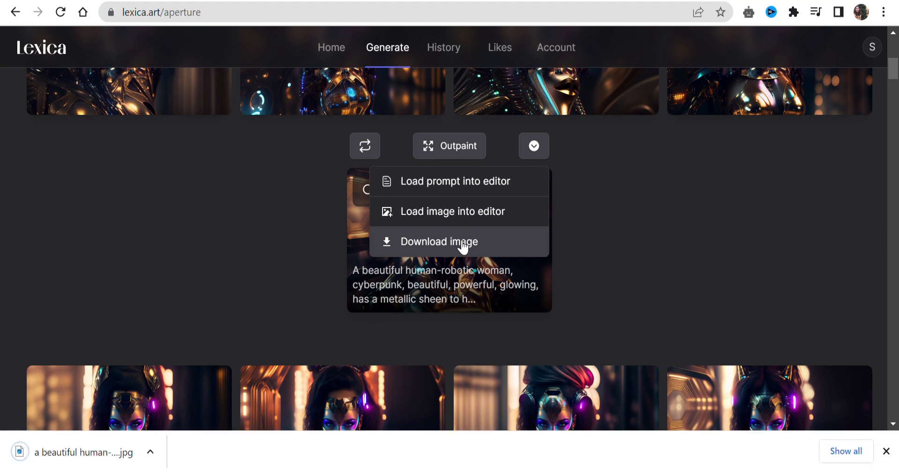